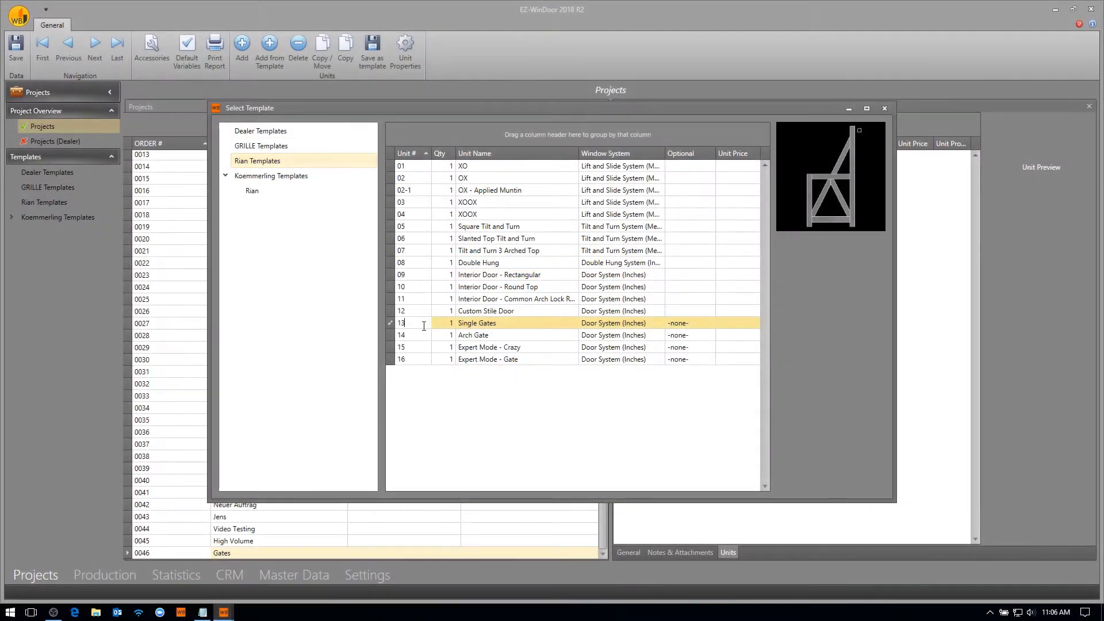
Create a second gate unit from the Single Gates template, accepting the default Resize Unit dimensions
{"action": "double_click", "coordinate": [476, 322]}
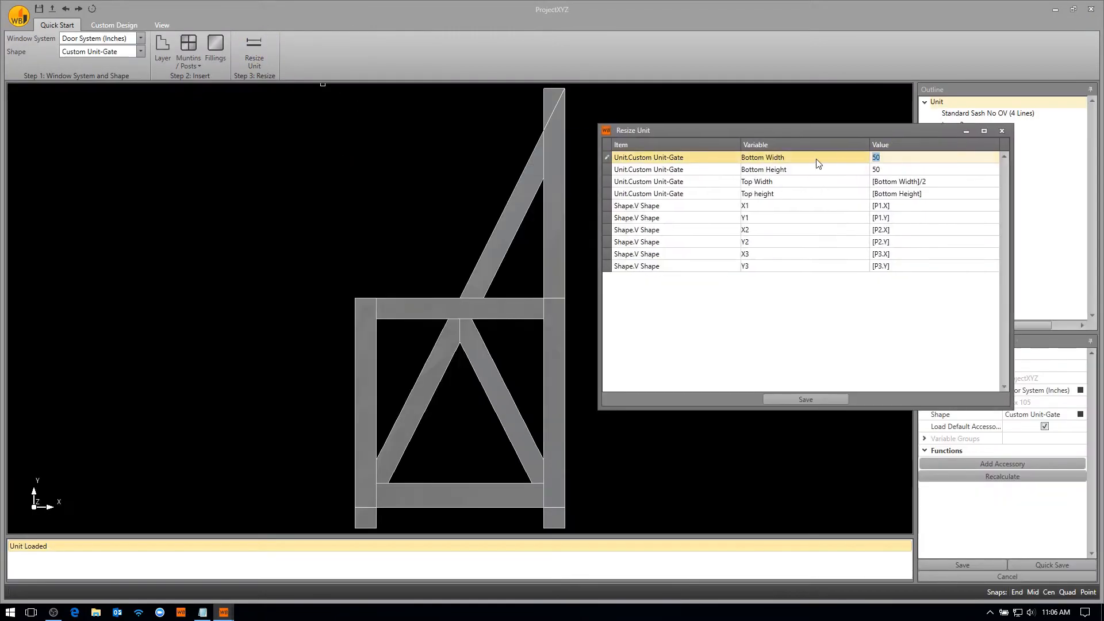
{"action": "left_click", "coordinate": [805, 399]}
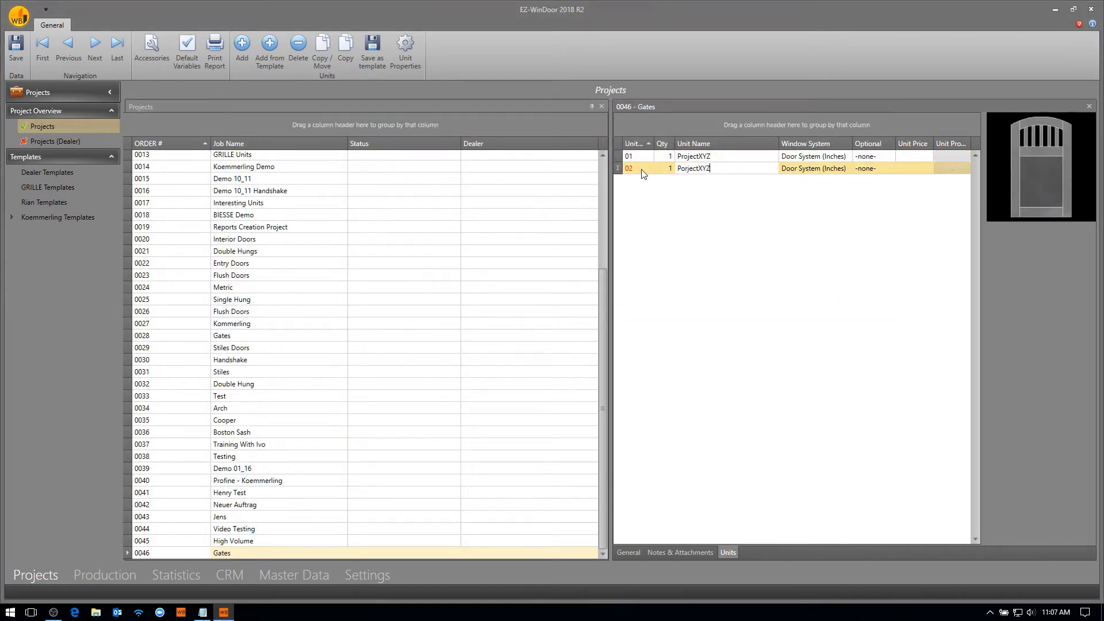
{"action": "double_click", "coordinate": [693, 167]}
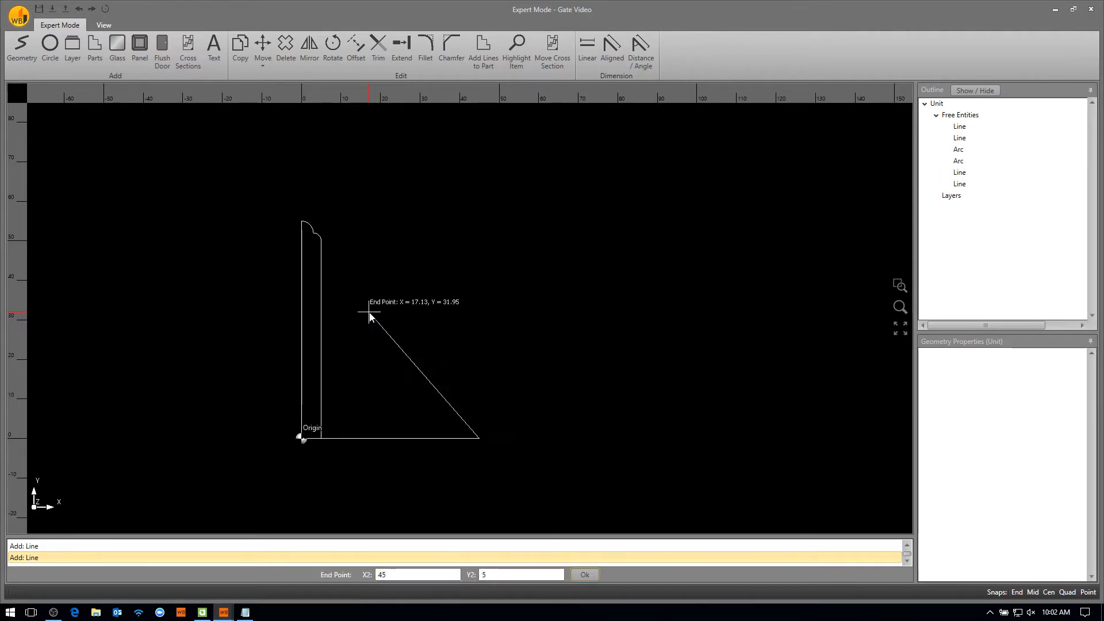
Draw the second post, the curved top rail arc and the lower horizontal rails from typed coordinates
{"action": "left_click", "coordinate": [584, 574]}
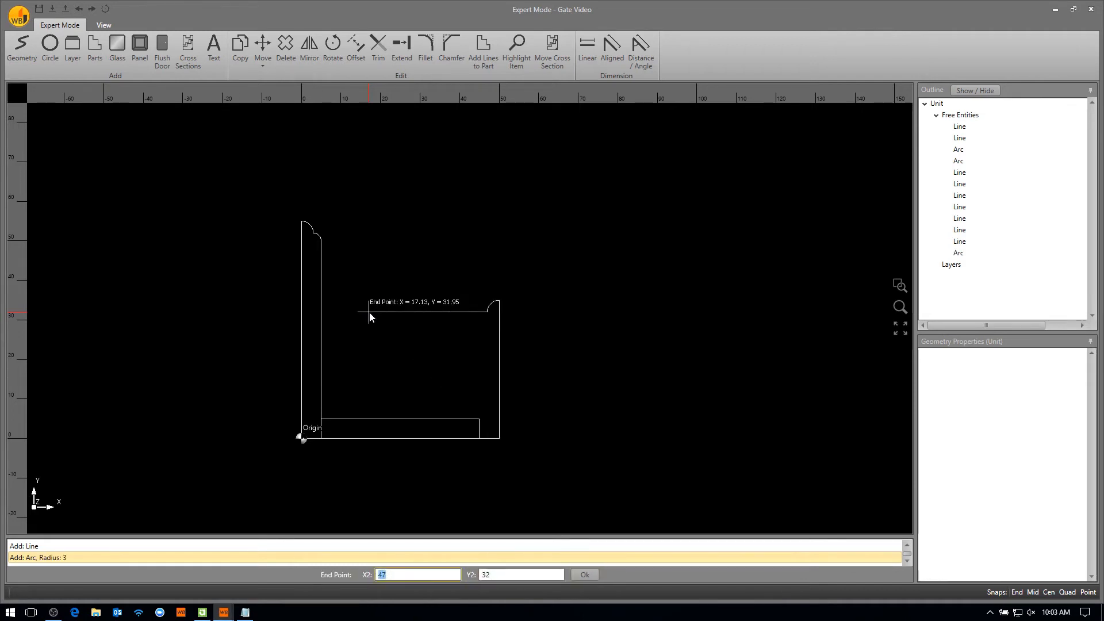
{"action": "left_click", "coordinate": [583, 574]}
{"action": "type", "text": "7"}
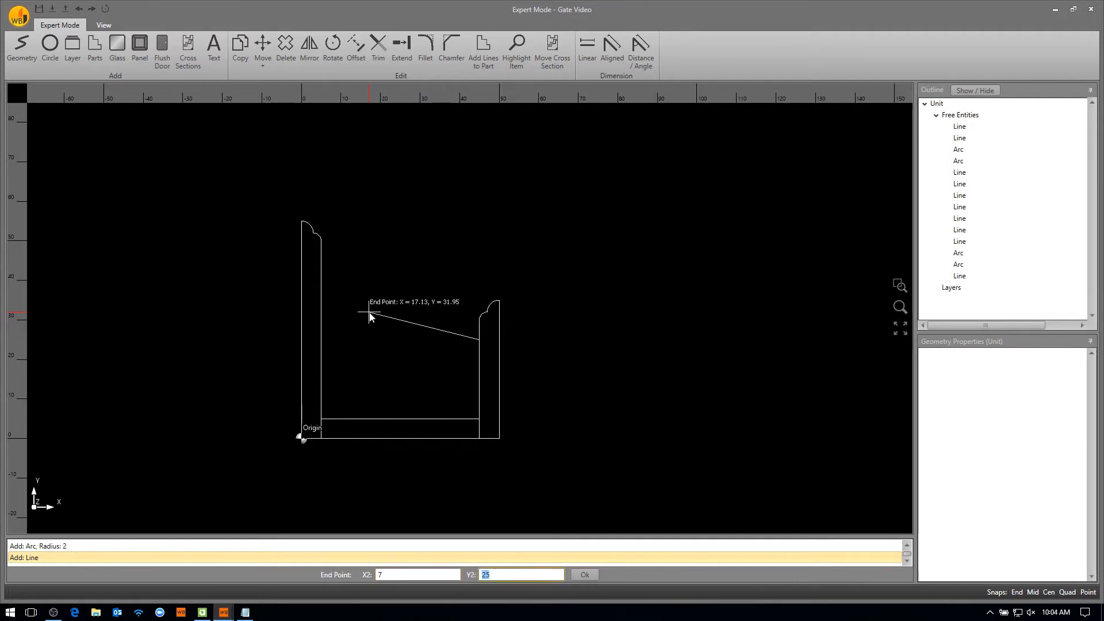
{"action": "left_click", "coordinate": [584, 573]}
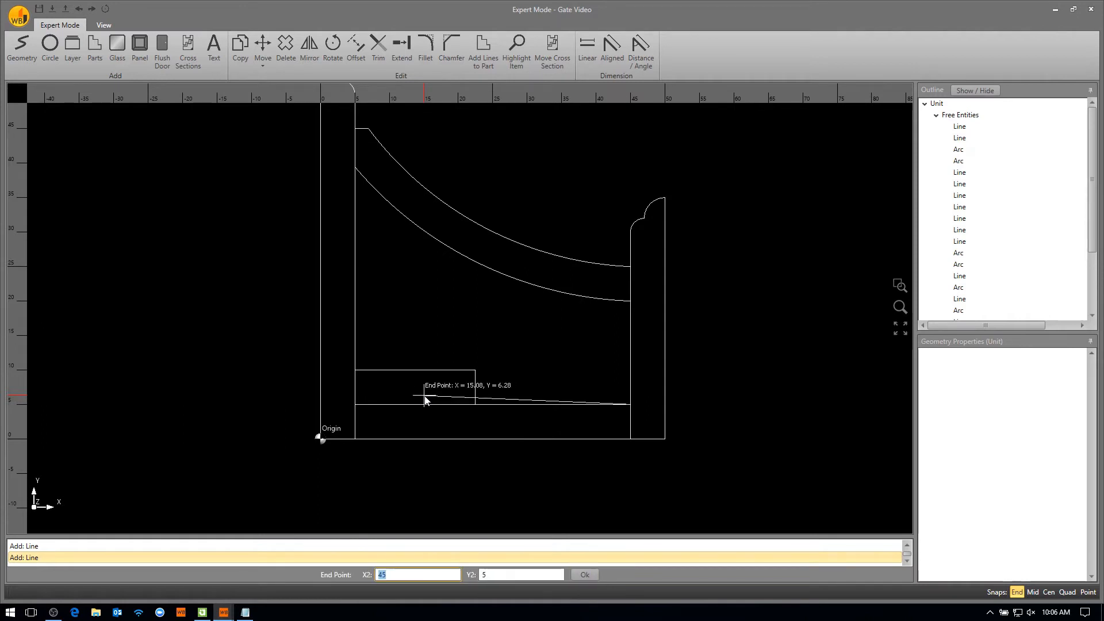
{"action": "left_click", "coordinate": [584, 574]}
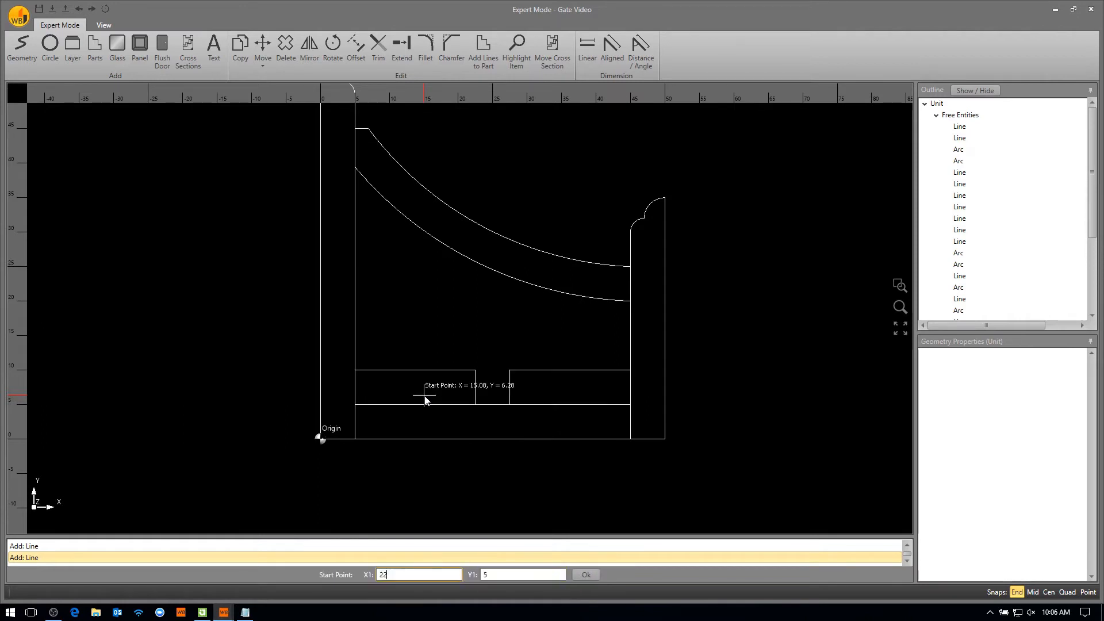
{"action": "left_click", "coordinate": [585, 573]}
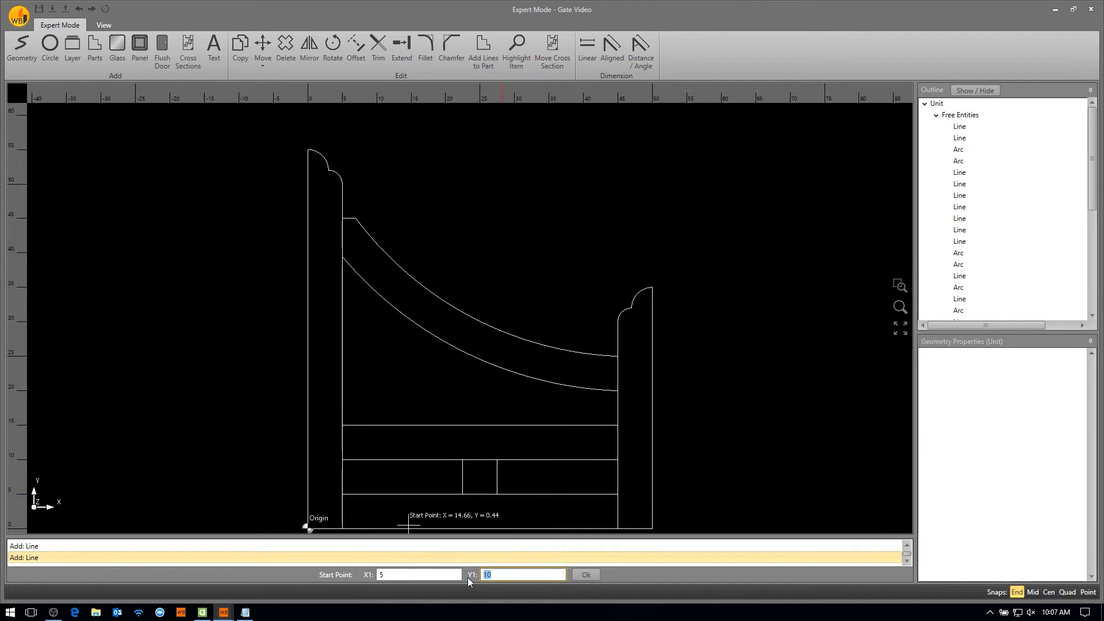
Draw the vertical picket lines from typed coordinates and trim them to the arc and middle rail
{"action": "left_click", "coordinate": [585, 574]}
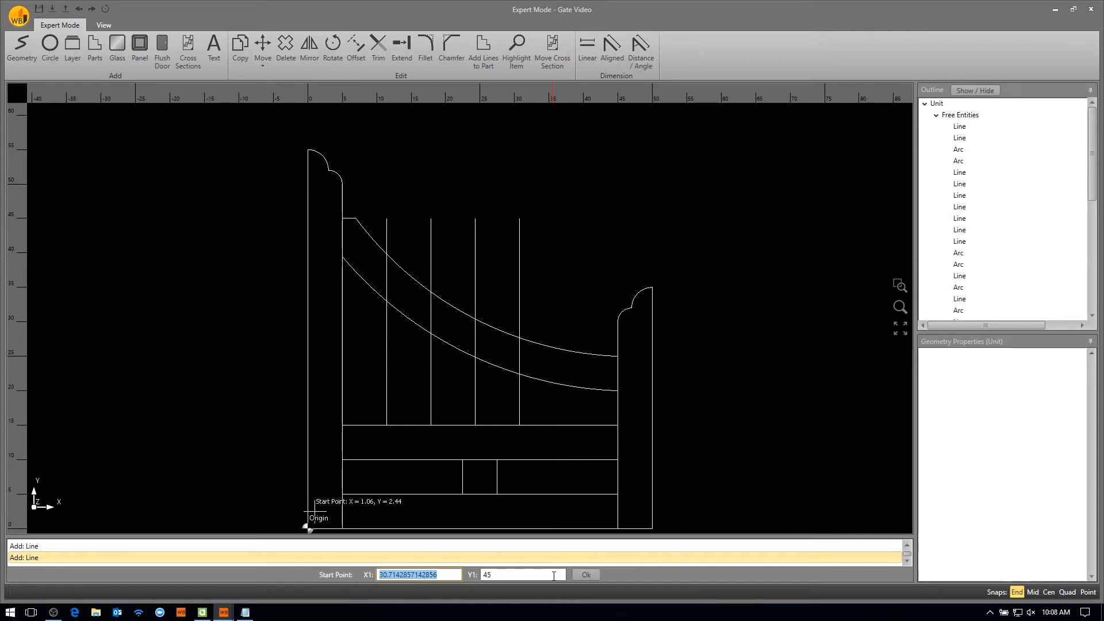
{"action": "left_click", "coordinate": [585, 574]}
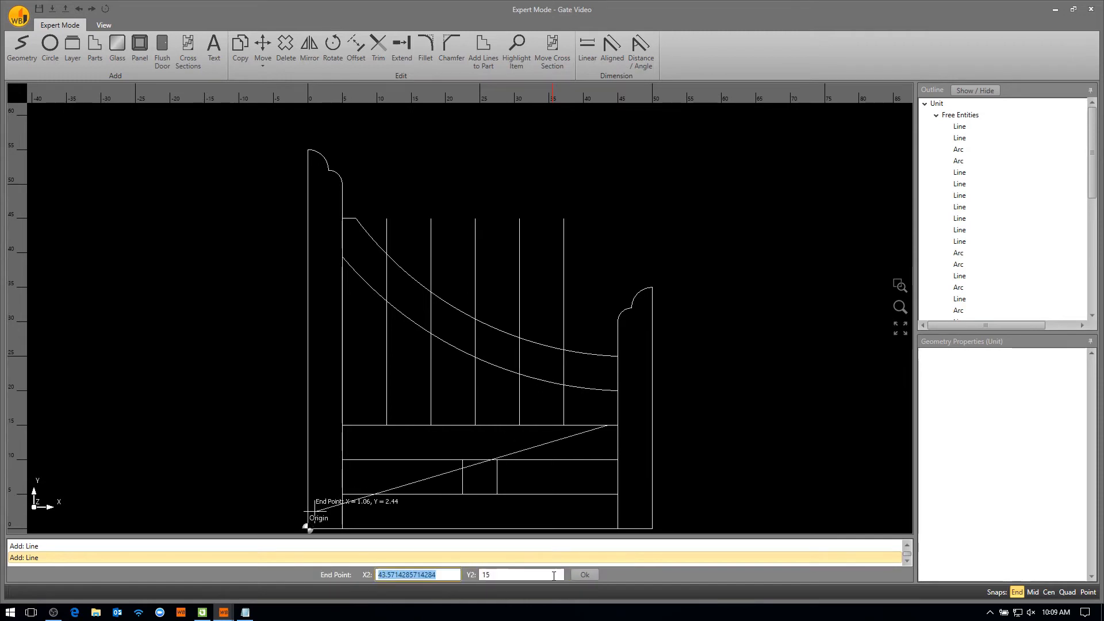
{"action": "left_click", "coordinate": [583, 575]}
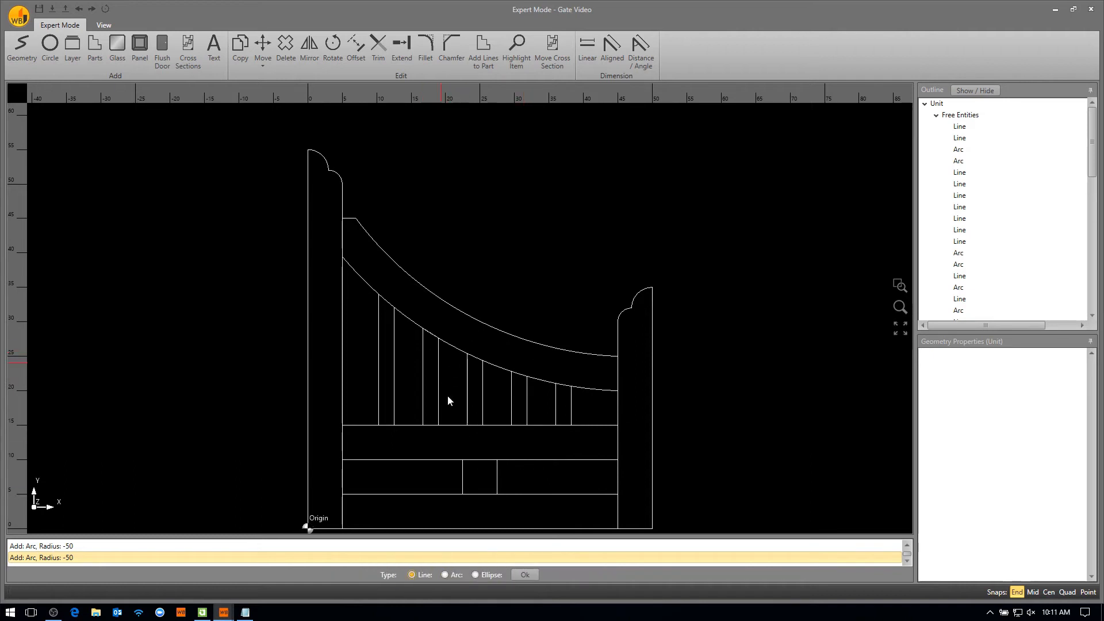
{"action": "left_click", "coordinate": [71, 49]}
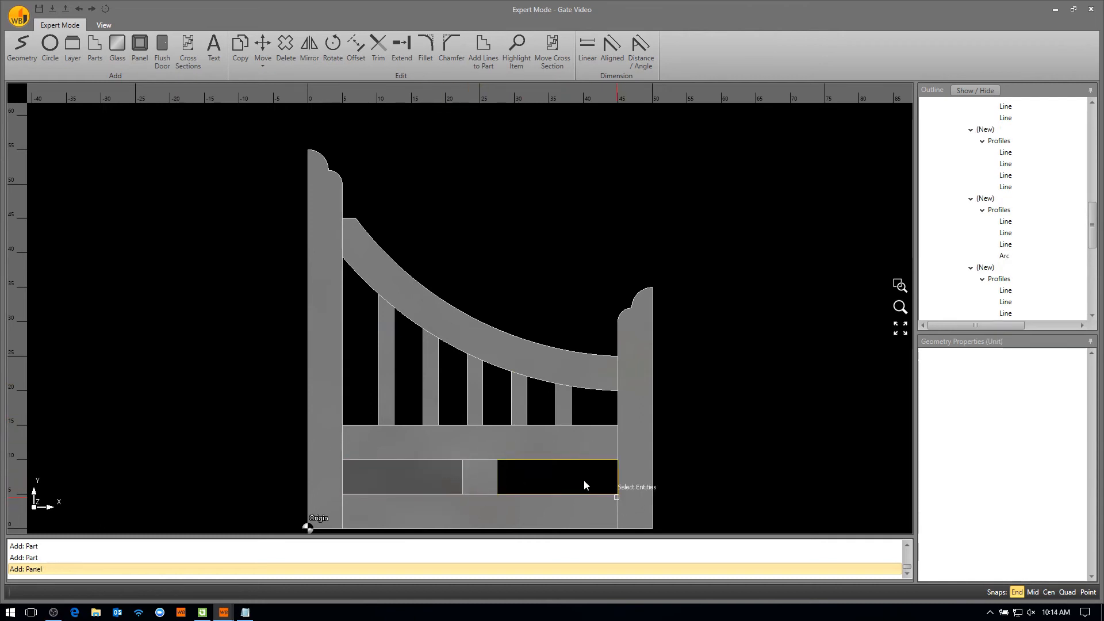
Convert the outlined members into parts and fill the lower right opening with a panel
{"action": "left_click", "coordinate": [308, 49]}
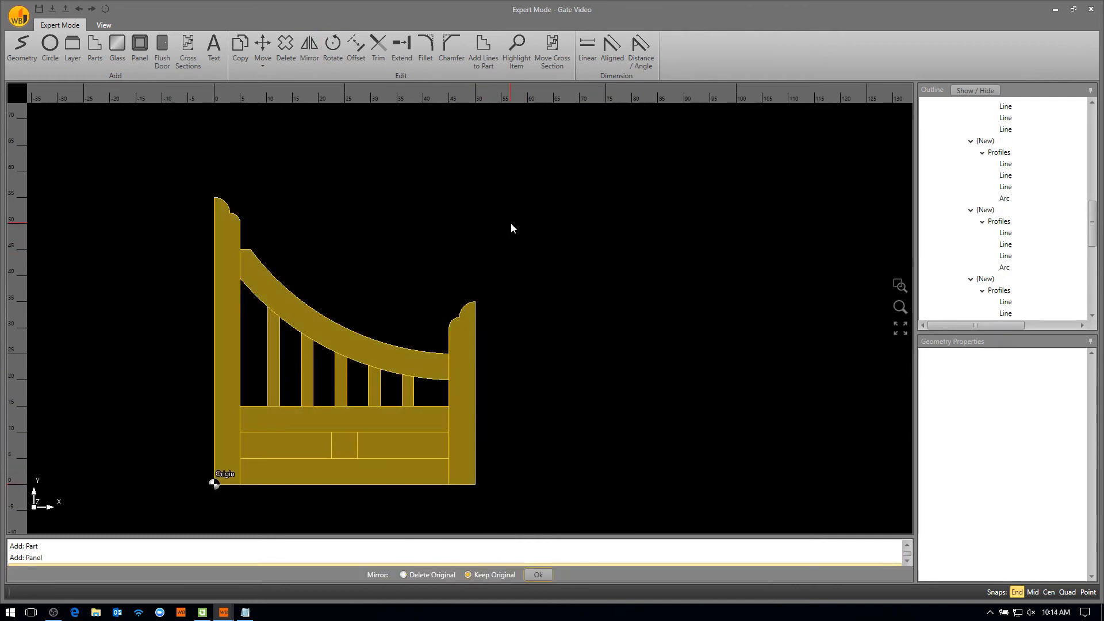
Mirror the half-gate across the line at X 52.5 keeping the original, then save the unit
{"action": "left_click", "coordinate": [538, 575]}
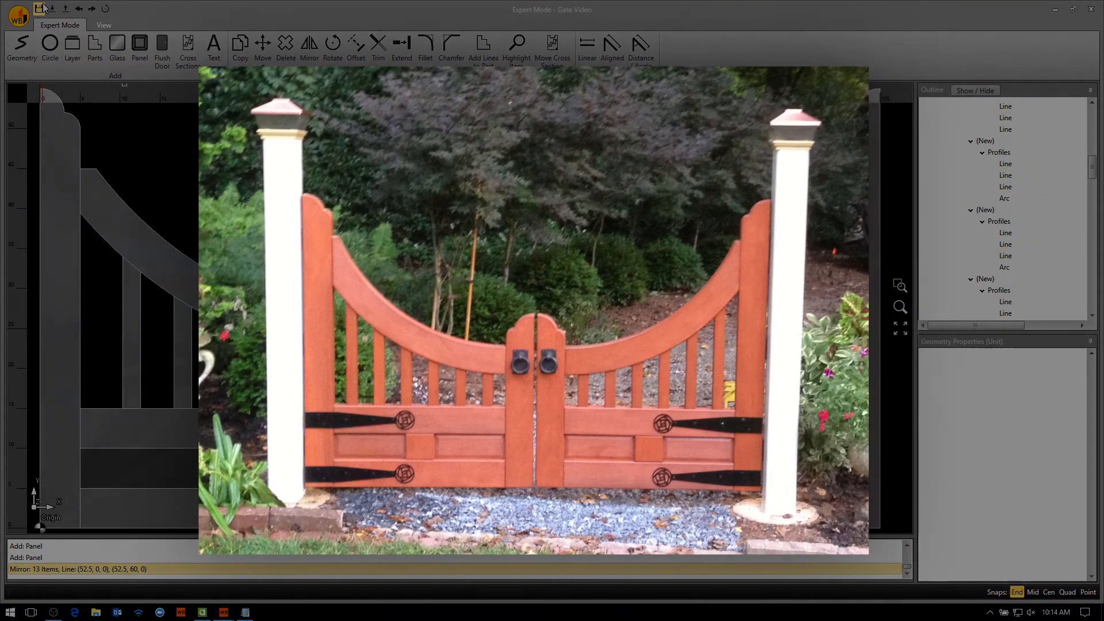
{"action": "left_click", "coordinate": [40, 8]}
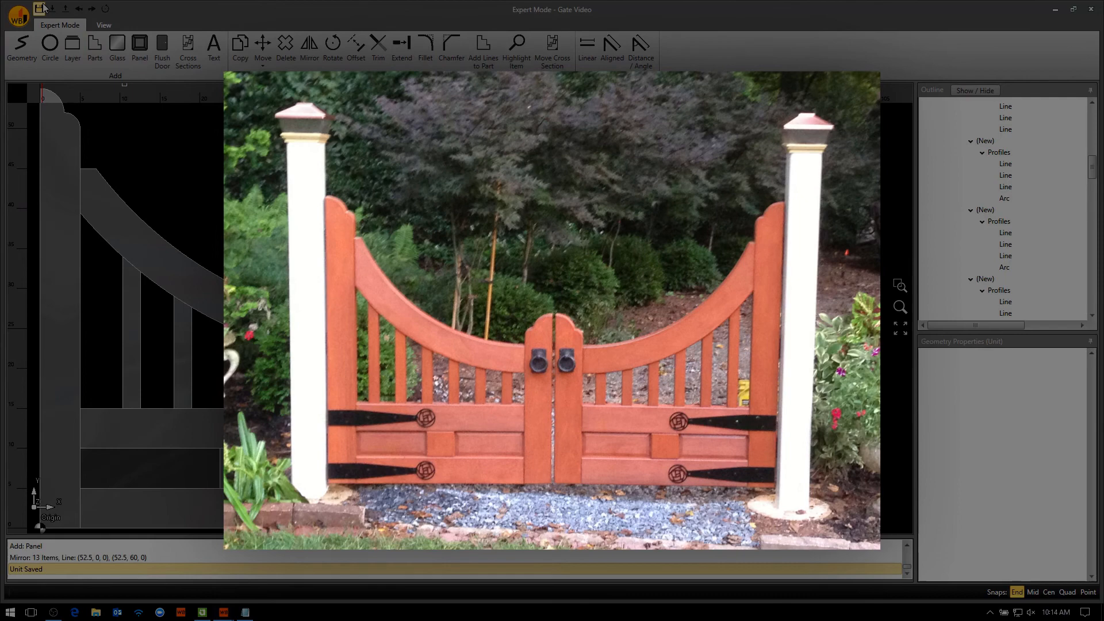